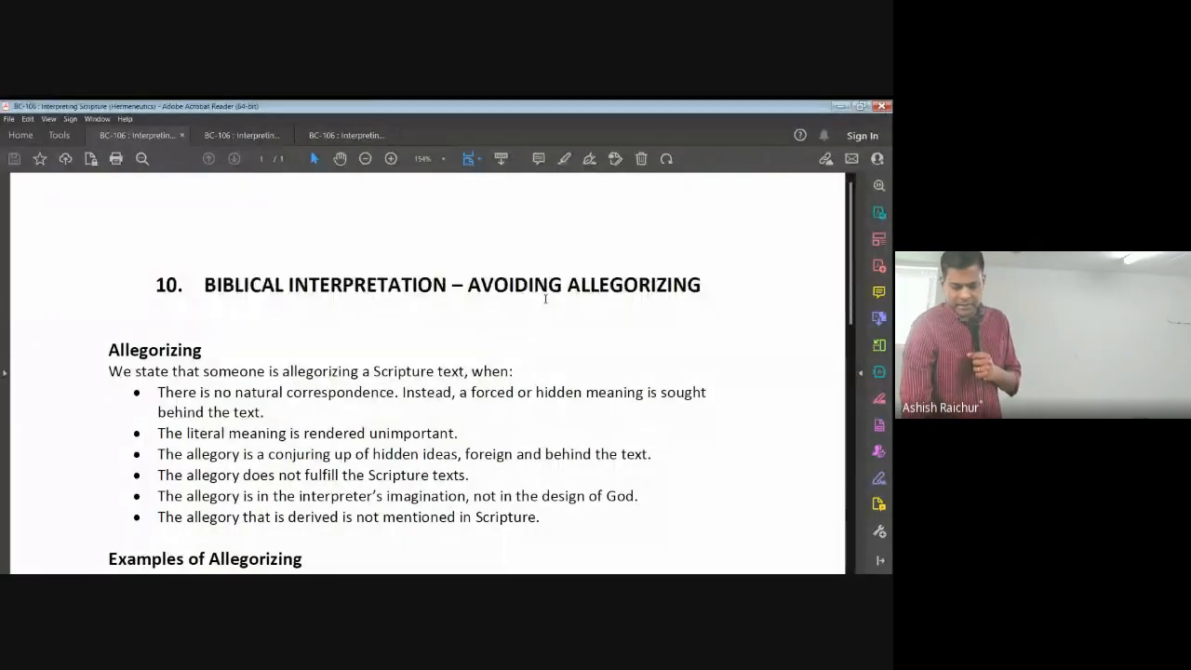
# Step: Scroll down to the Examples of Allegorizing list and the Prophetic Inspiration heading
pyautogui.scroll(-3)
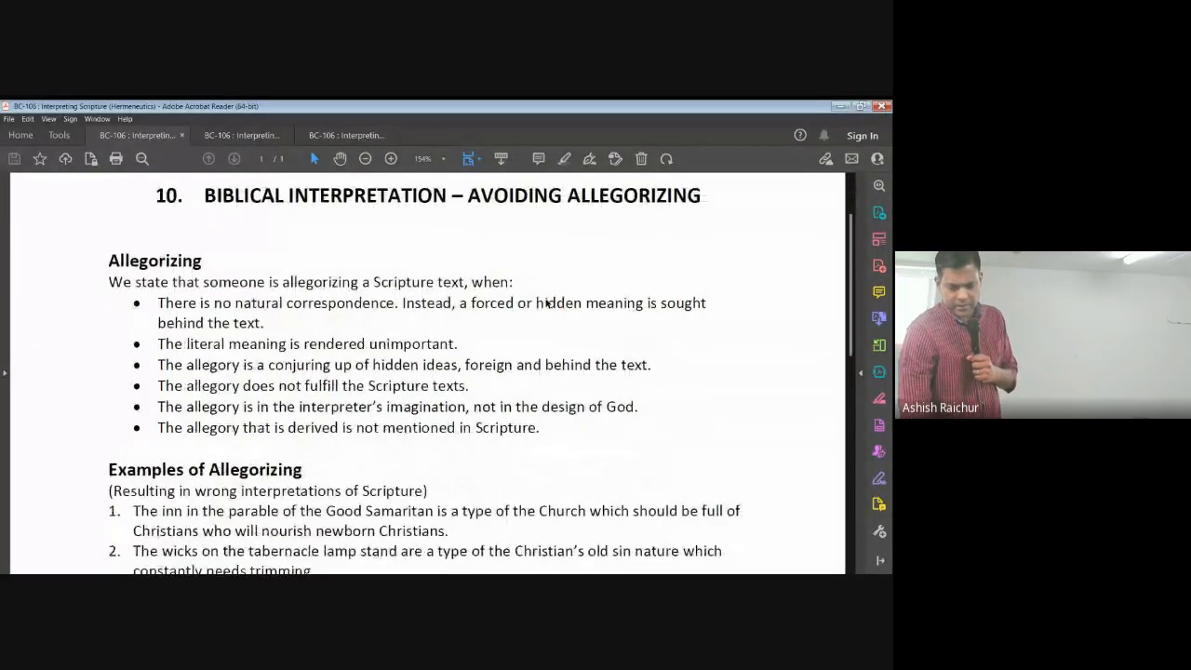
pyautogui.scroll(-3)
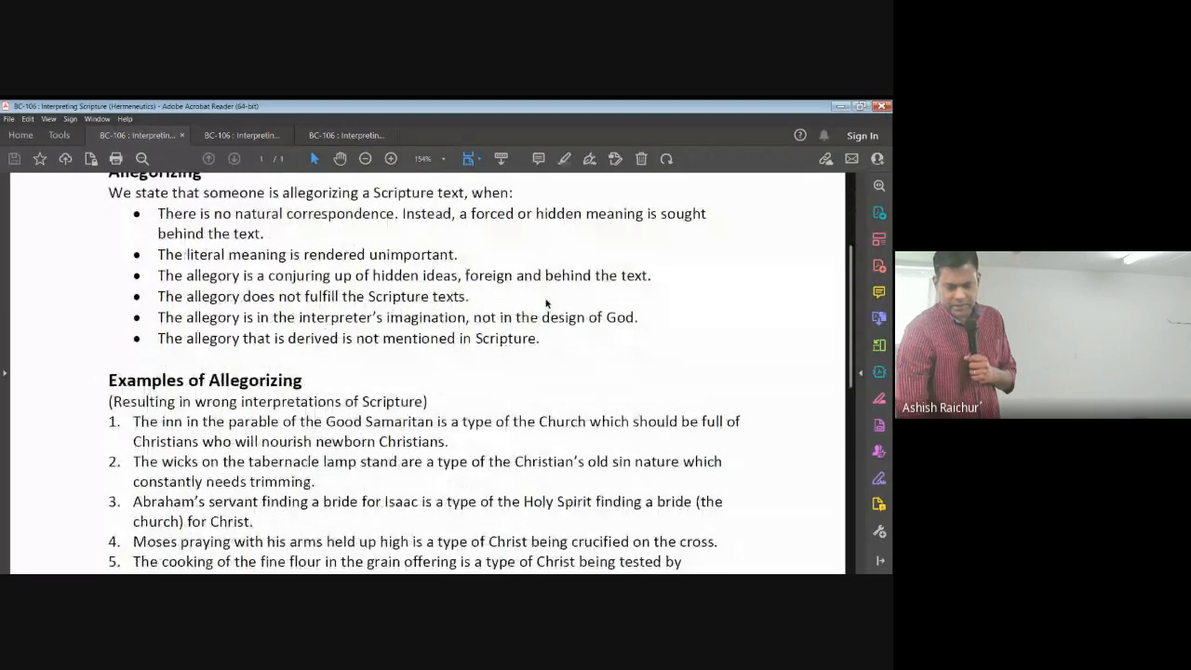
pyautogui.scroll(-3)
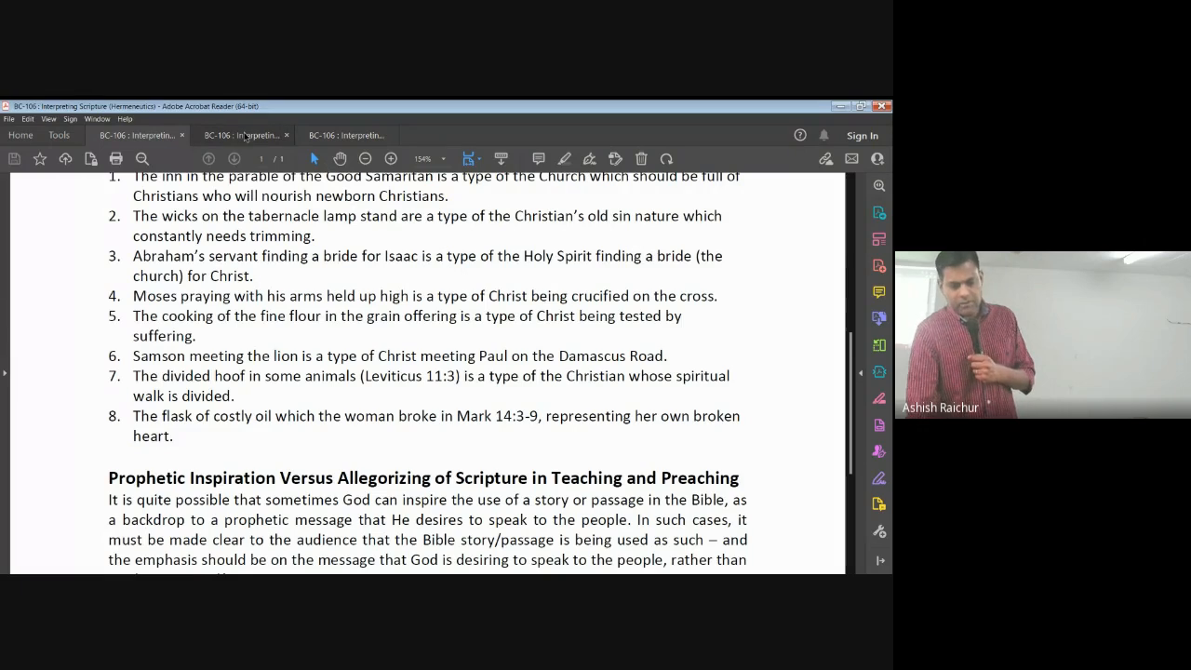
# Step: Switch to the 'Interpreting Bible Prophecy' document showing section 11's first key principles
pyautogui.click(243, 134)
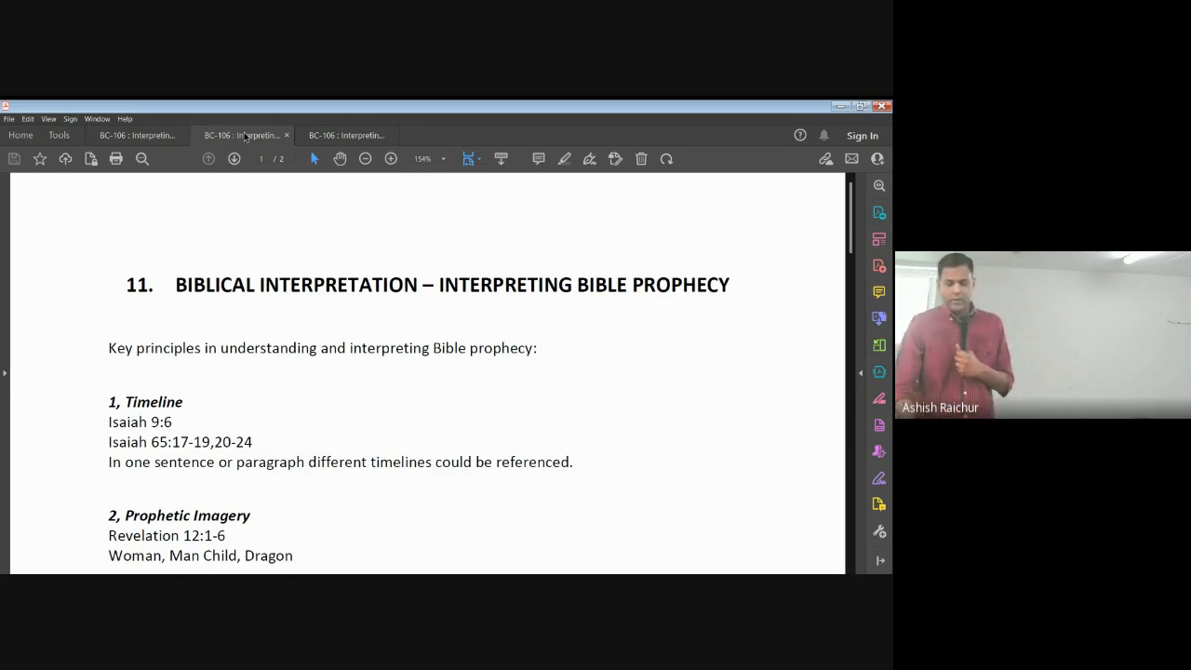
pyautogui.moveTo(138, 331)
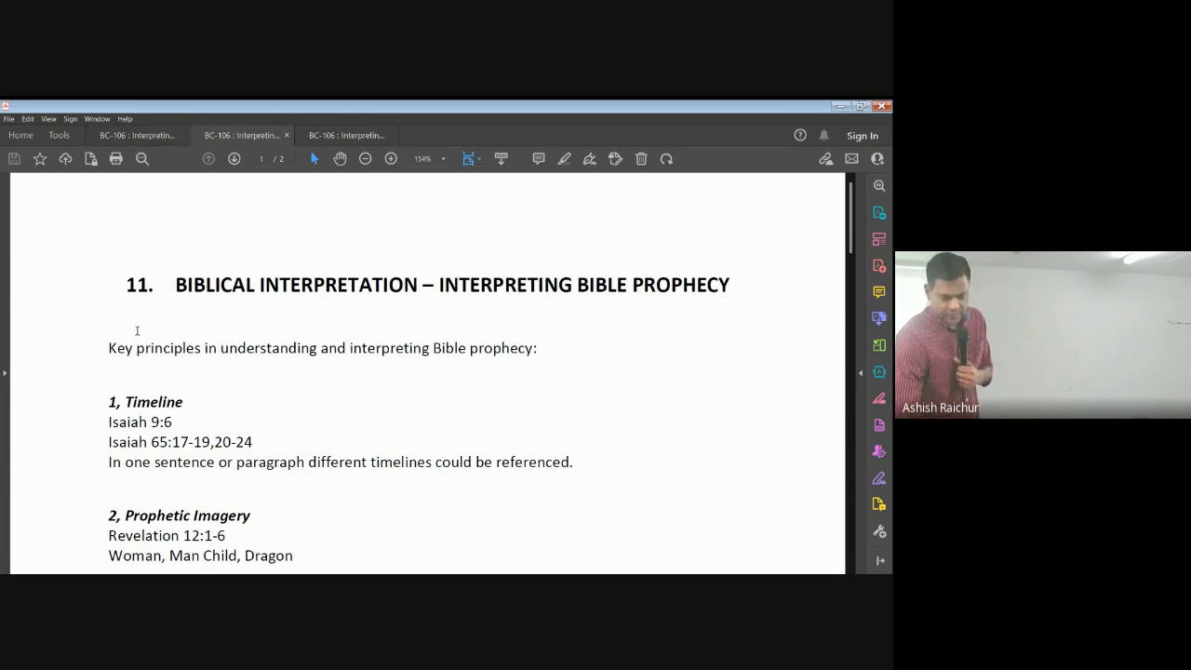
# Step: Scroll down so the Timing section with Joseph's dream and Daniel 9:24-27 is visible
pyautogui.scroll(-3)
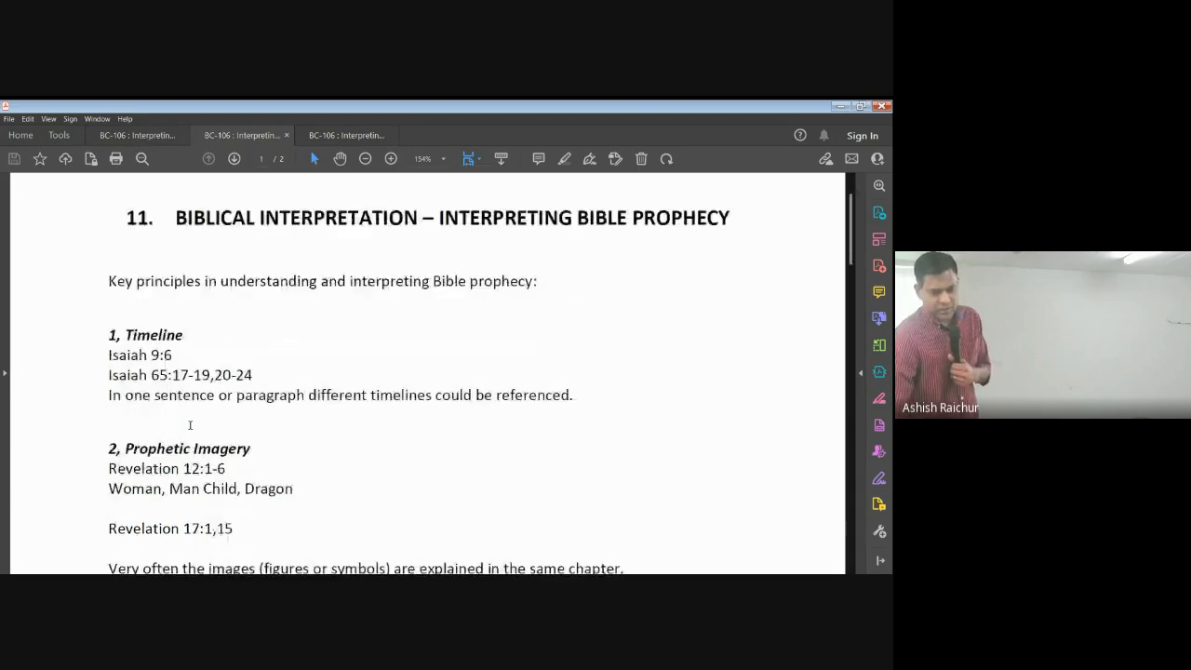
pyautogui.scroll(-3)
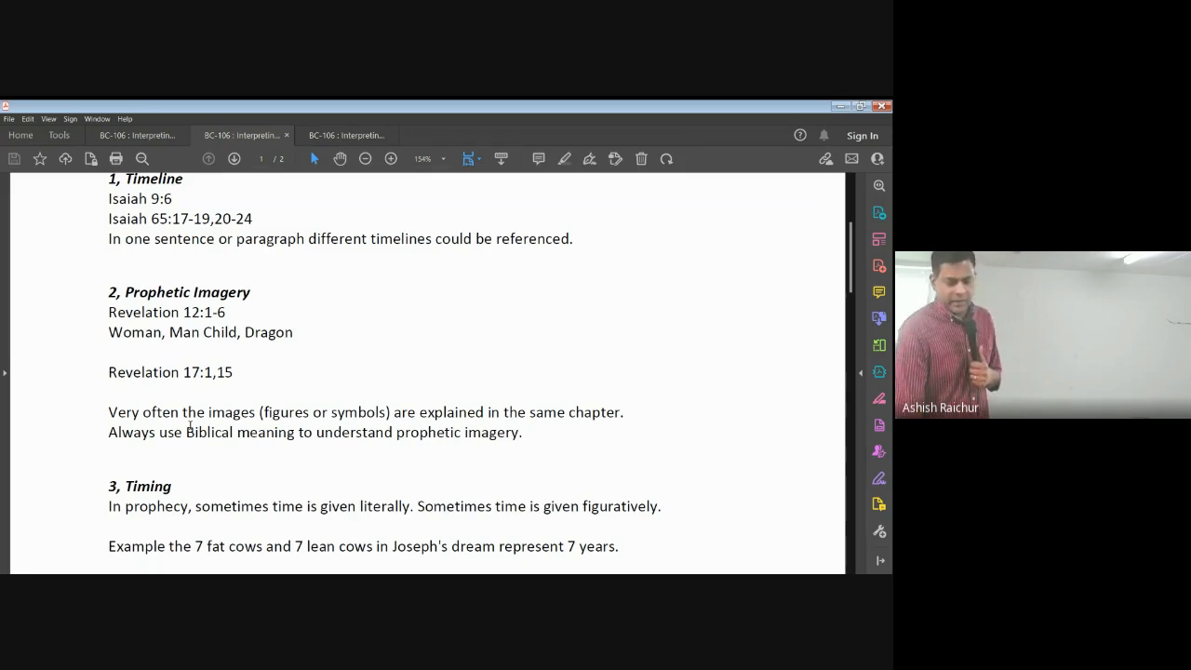
pyautogui.scroll(-3)
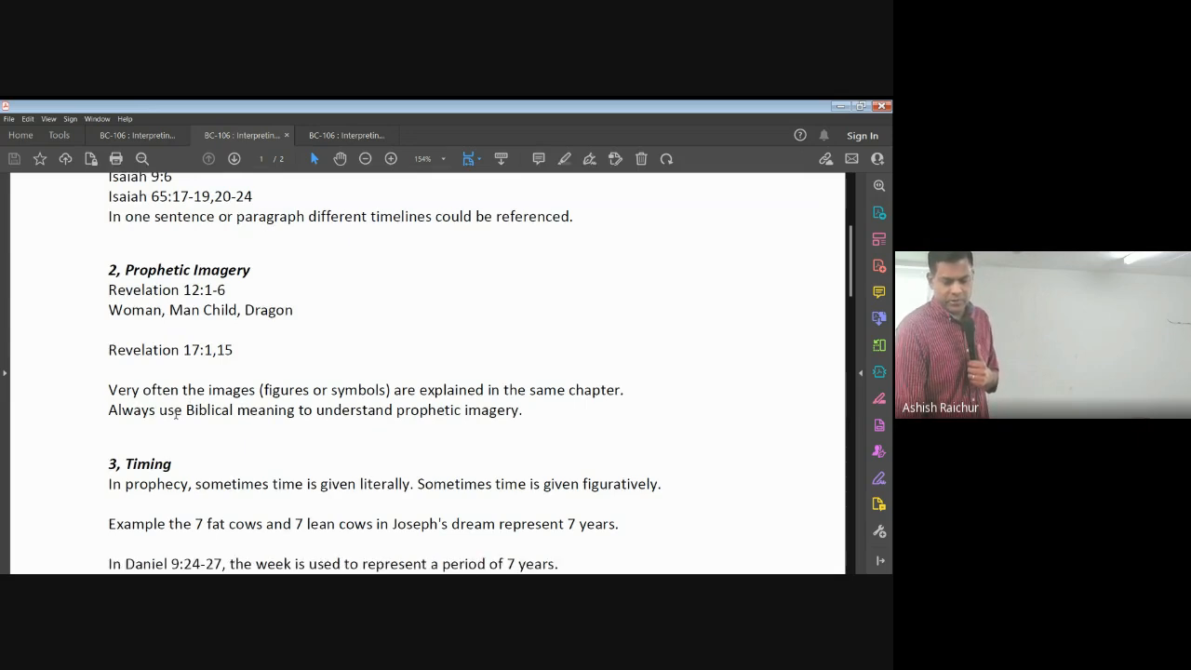
# Step: Scroll down to Revelation 11:2's figurative timing and numbered principles 1-3
pyautogui.scroll(-3)
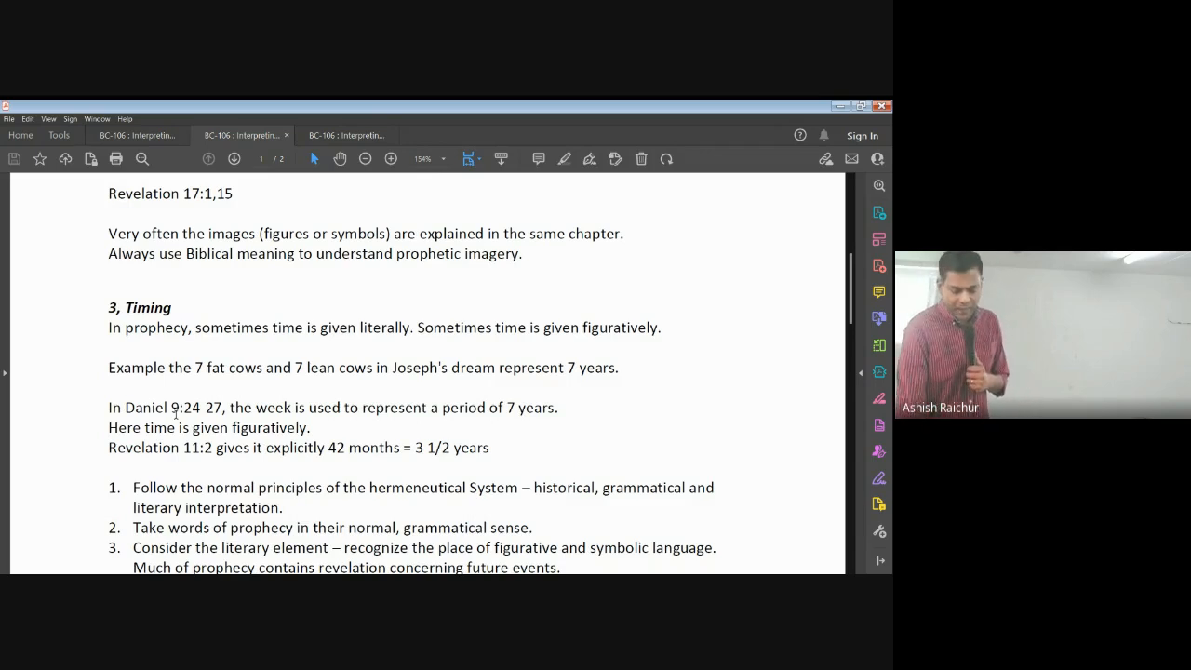
# Step: Scroll down to the principles on prophecy focused on the Messiah and His reign
pyautogui.scroll(-3)
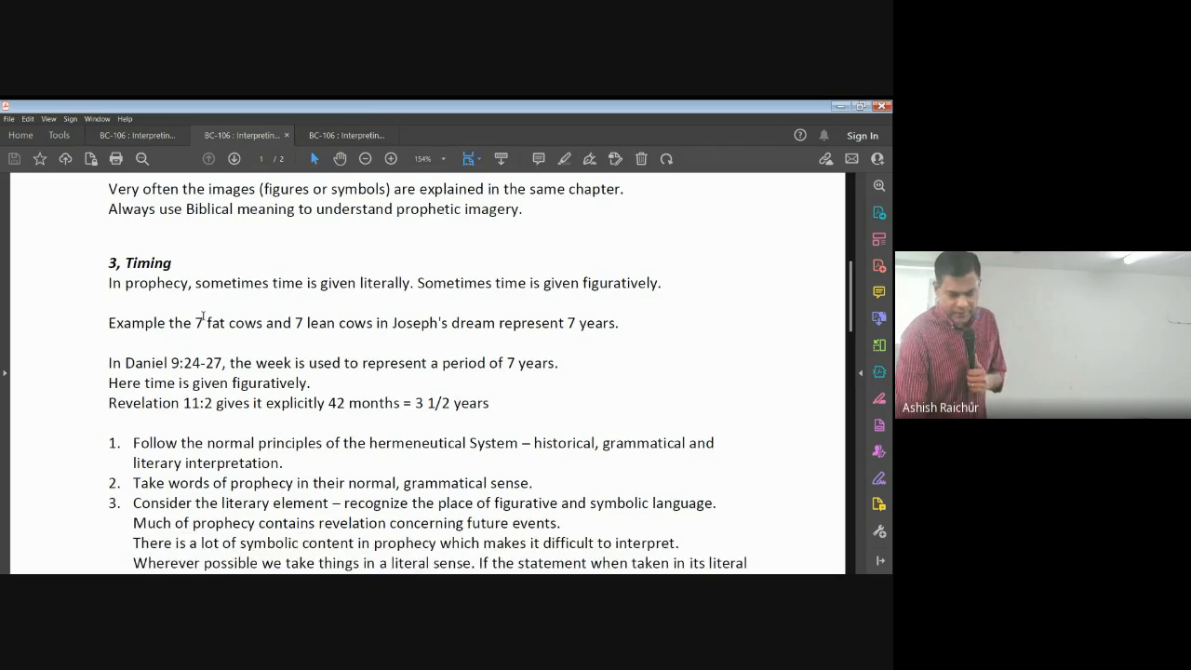
pyautogui.scroll(-3)
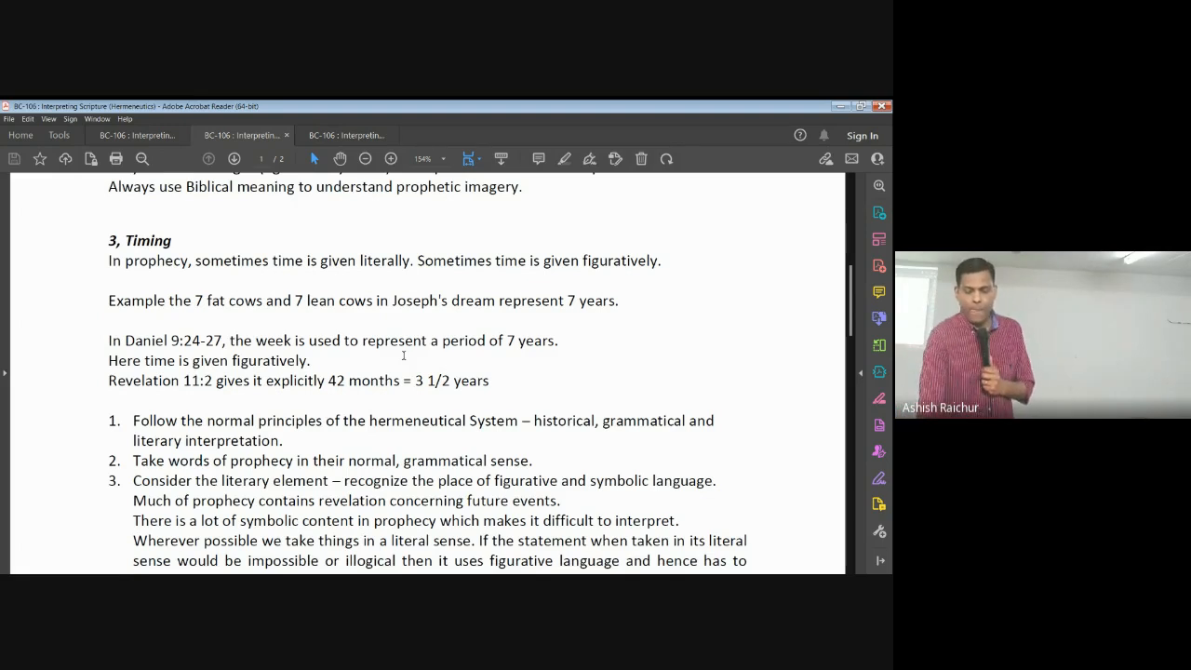
pyautogui.scroll(-3)
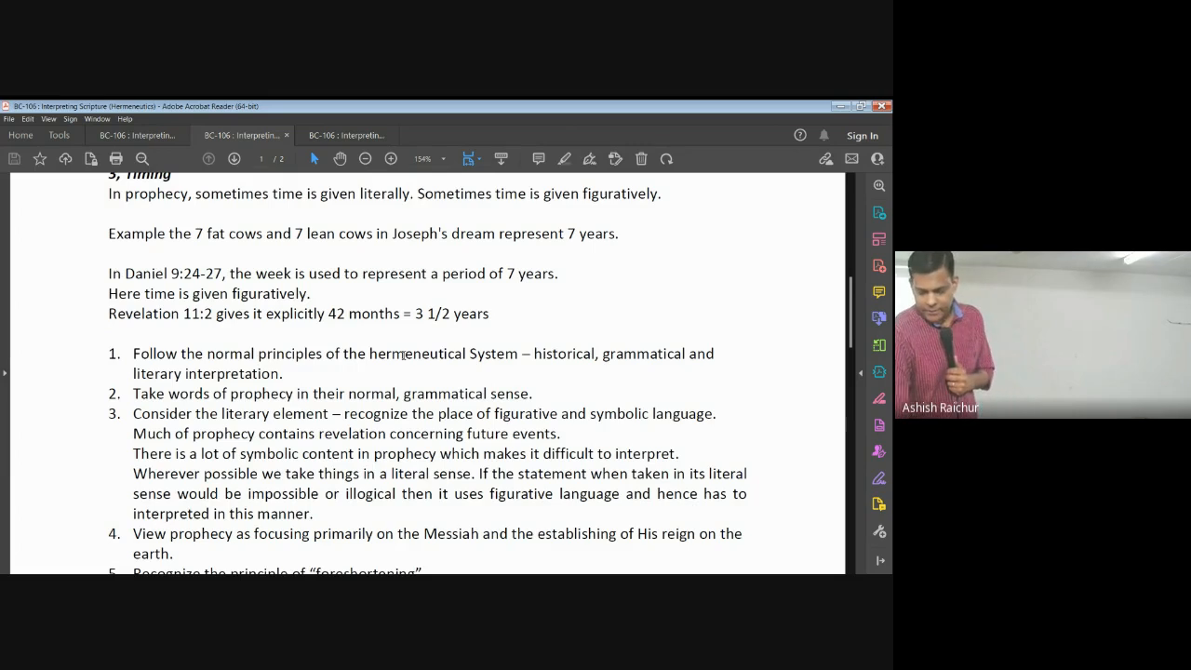
# Step: Scroll down so principle 5 on foreshortening with 1 Peter 1:10-11 is visible
pyautogui.scroll(-3)
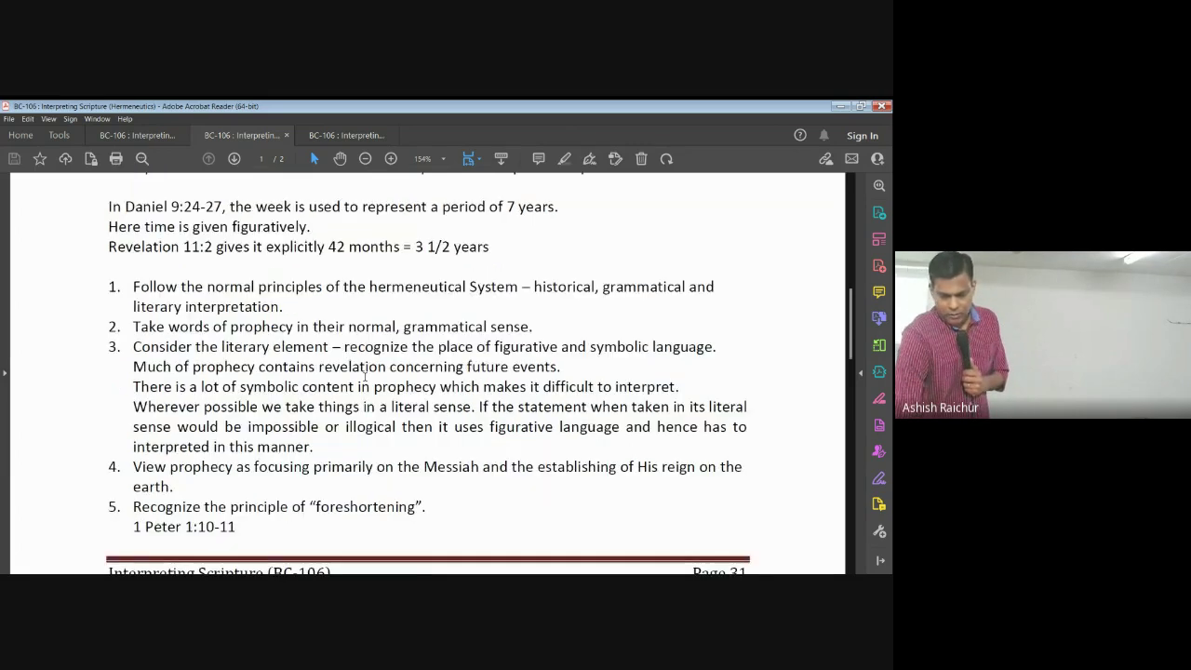
pyautogui.scroll(-3)
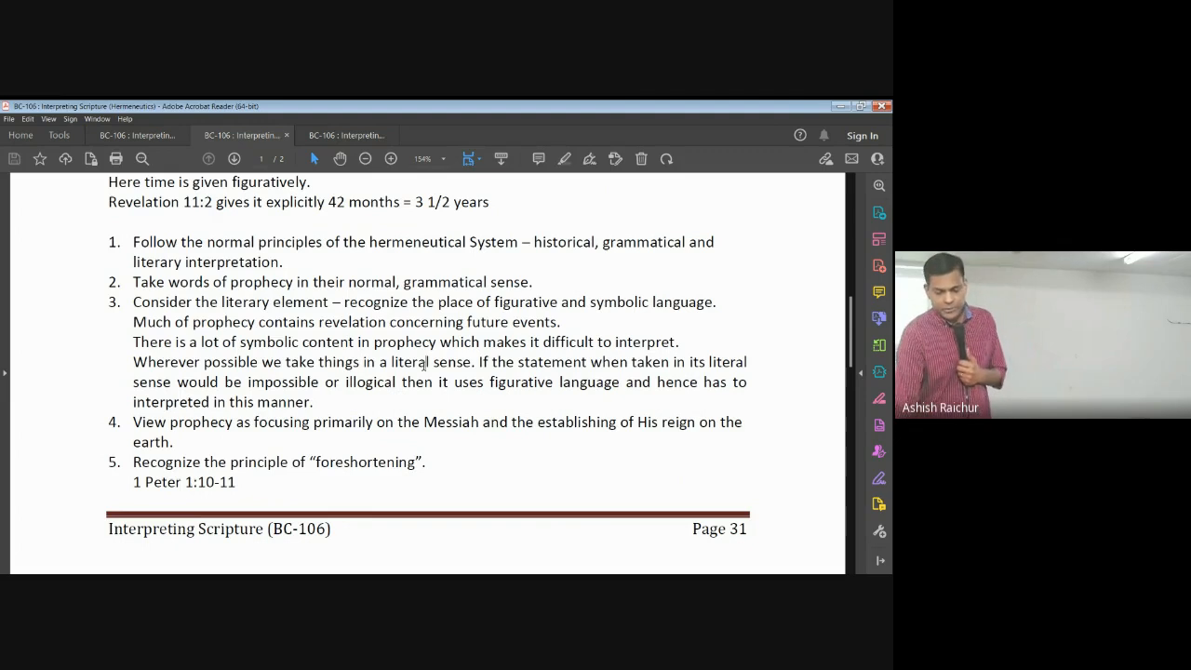
pyautogui.scroll(-3)
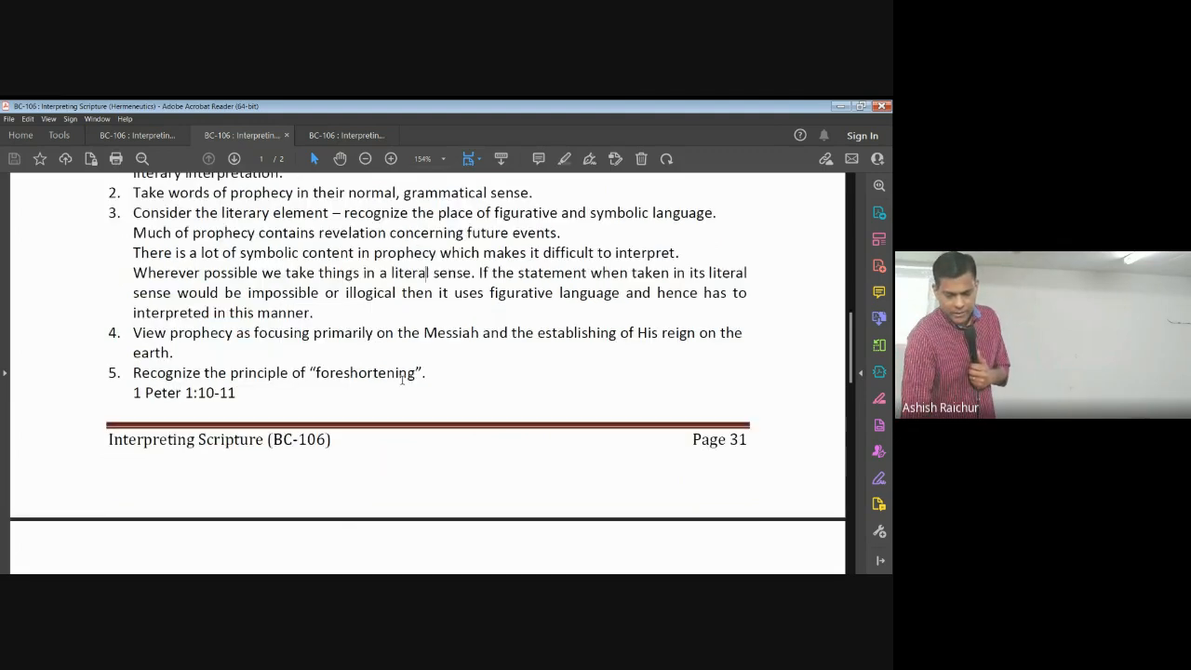
# Step: Scroll past page 31 so the foreshortening paragraph and principle 6 on Daniel 2 appear
pyautogui.scroll(-3)
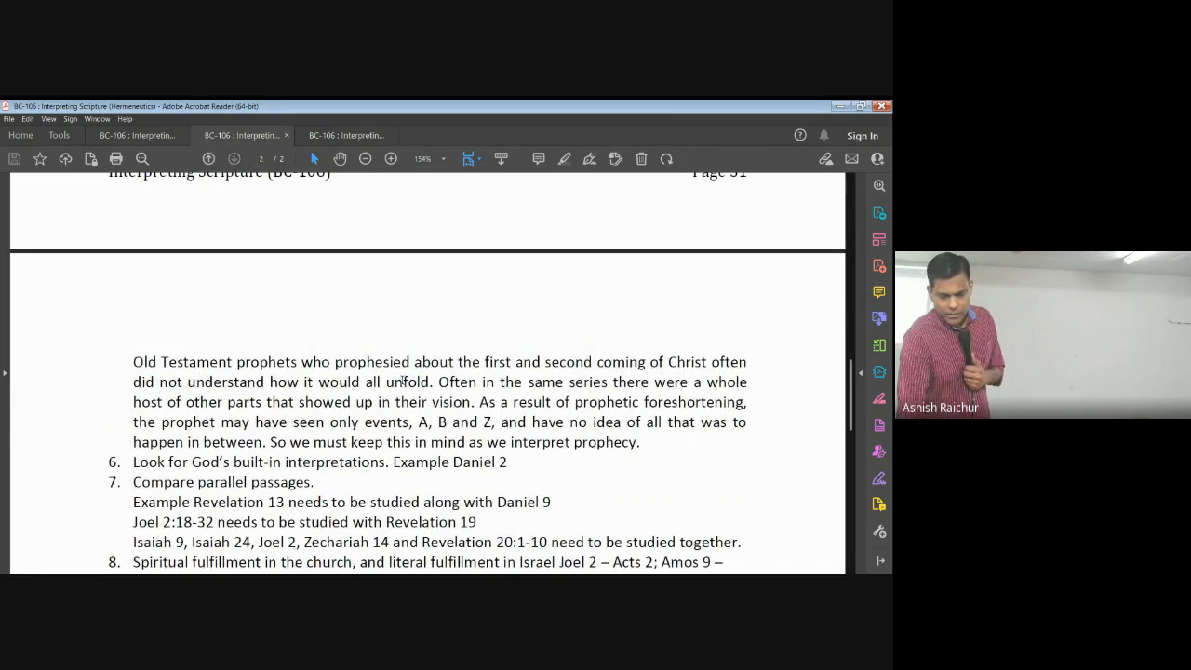
pyautogui.scroll(3)
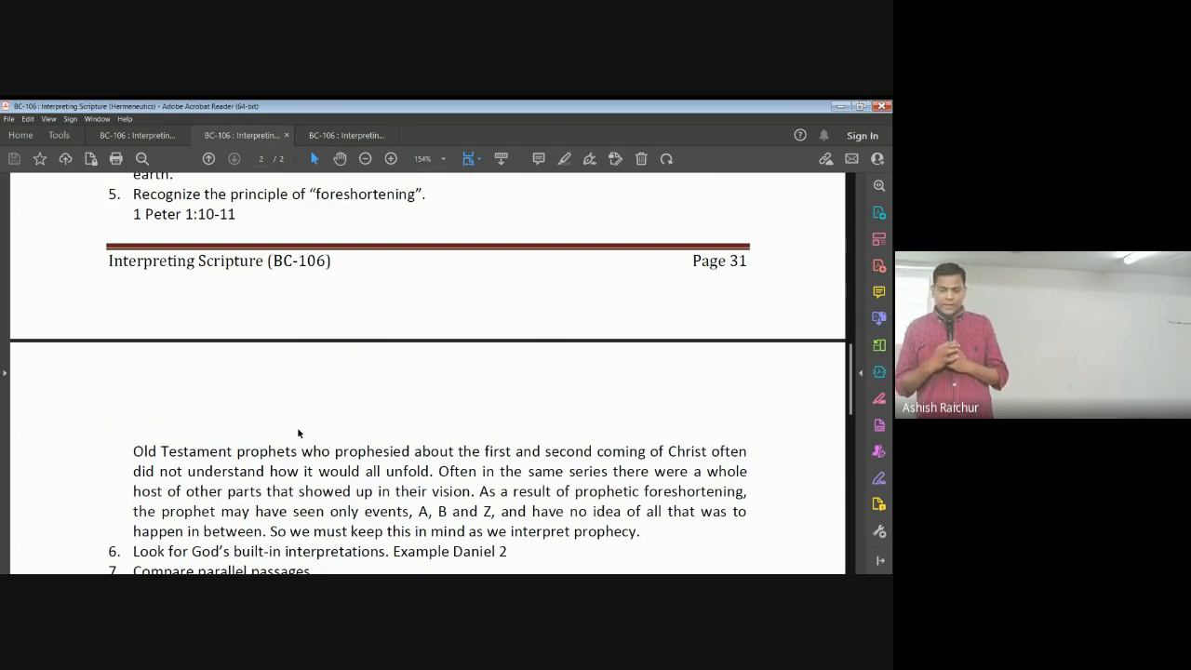
# Step: Scroll so principles 7-10, ending with Joel 2:18-32 and the millennial reign, fill the view
pyautogui.scroll(-3)
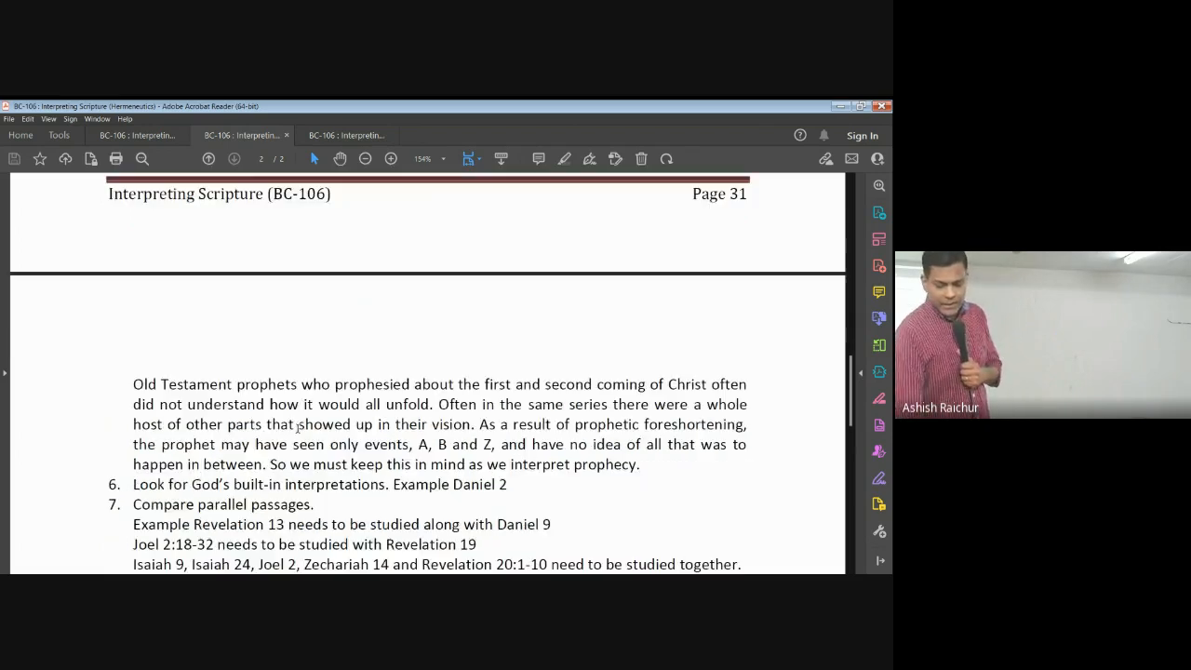
pyautogui.scroll(-3)
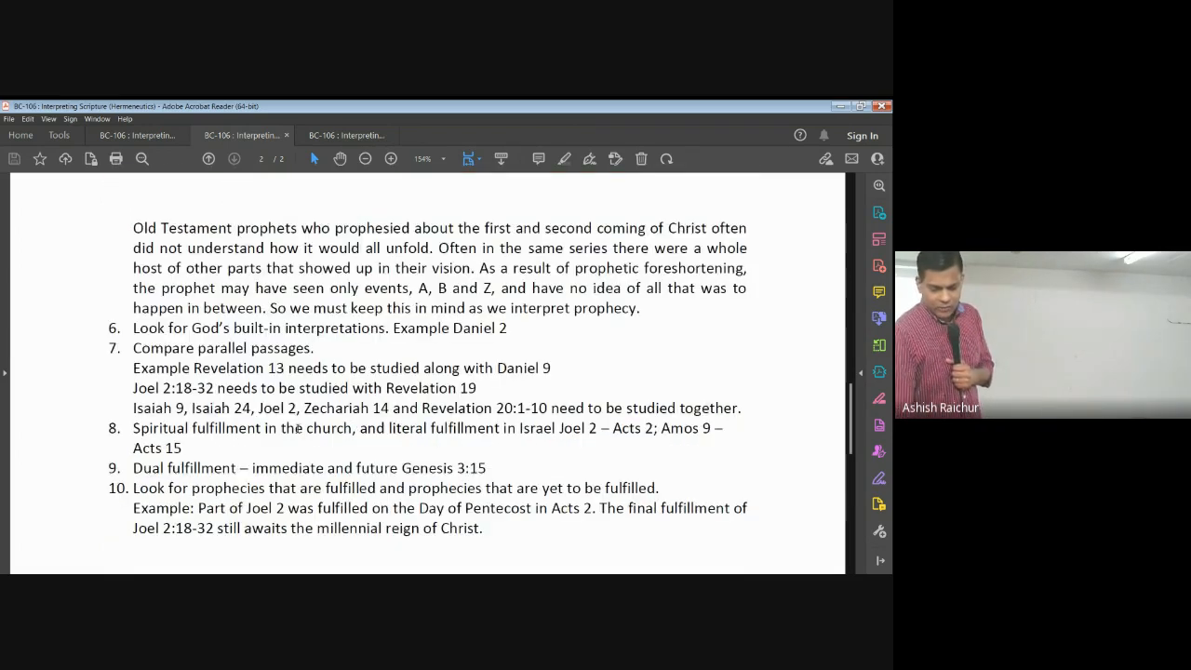
pyautogui.scroll(3)
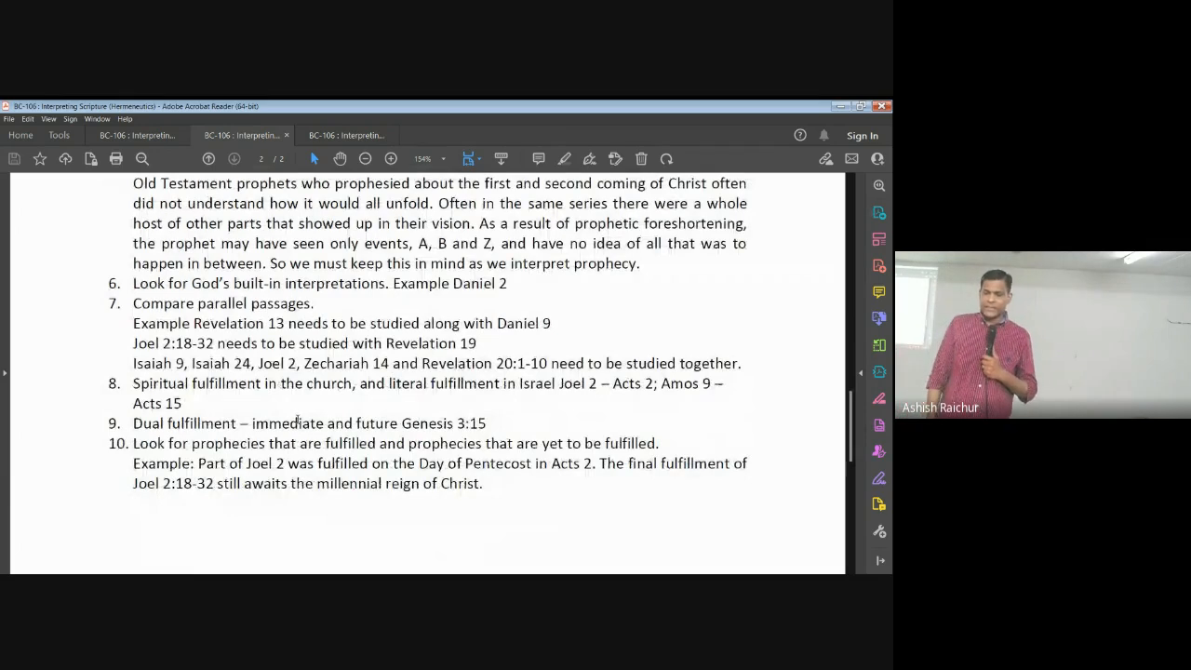